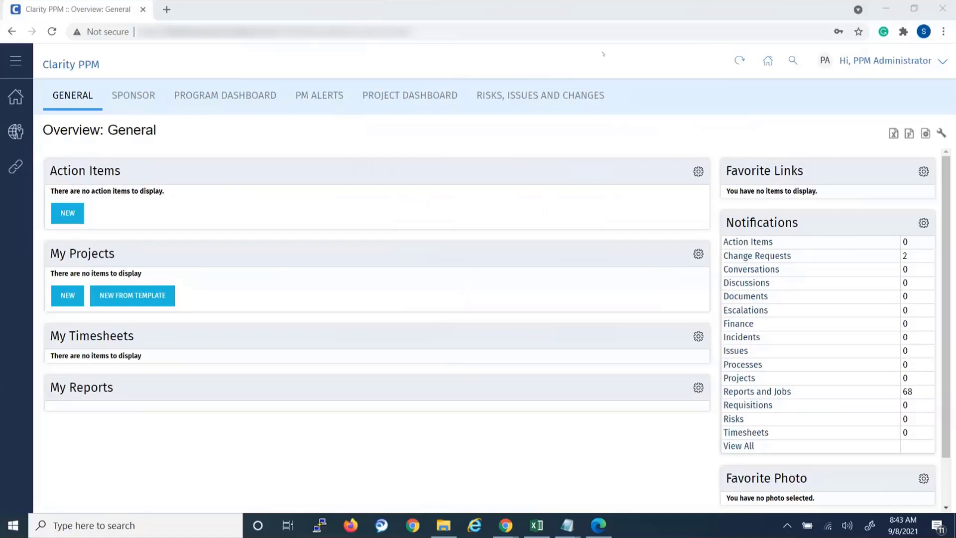
Navigate to Advanced Reporting and browse the repository toward the CA PPM Administration reports folder
left_click(15, 95)
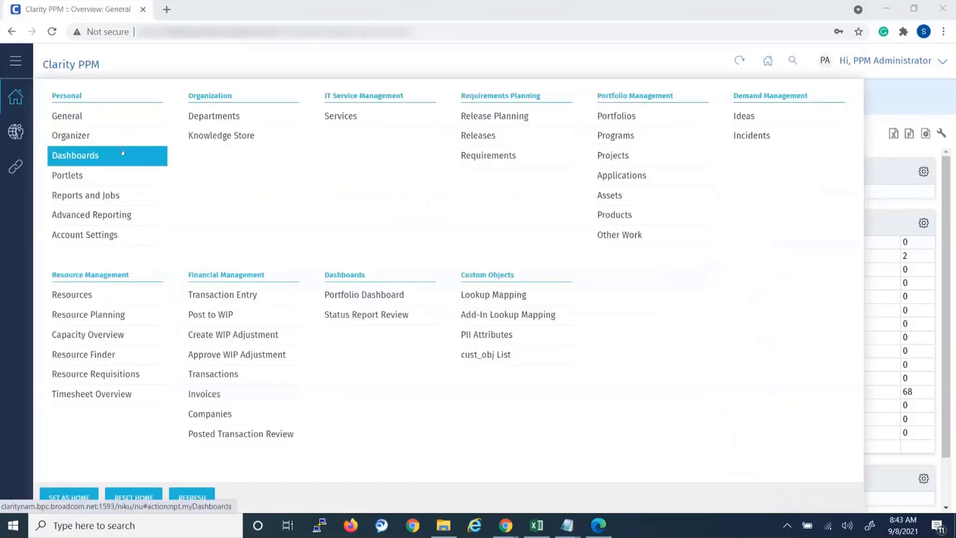
left_click(92, 215)
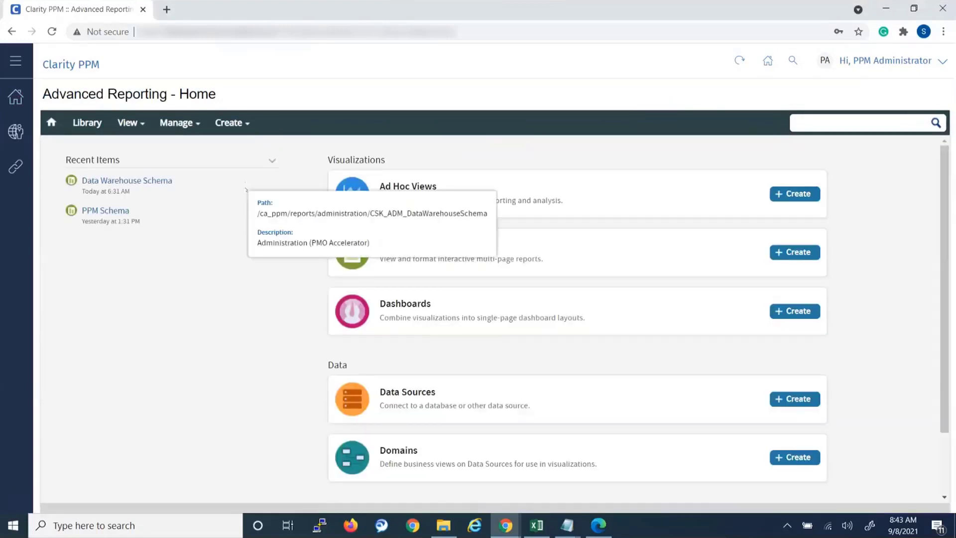
left_click(860, 122)
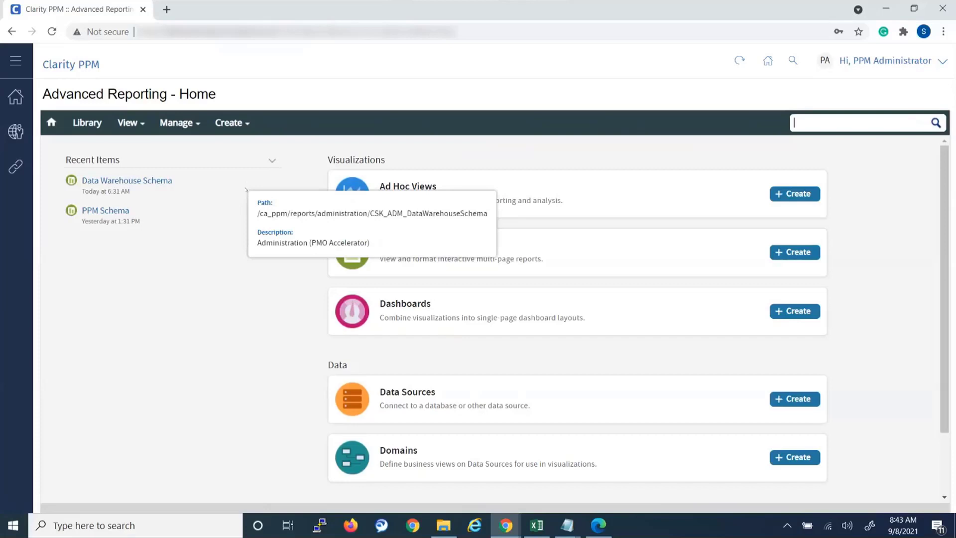
left_click(128, 122)
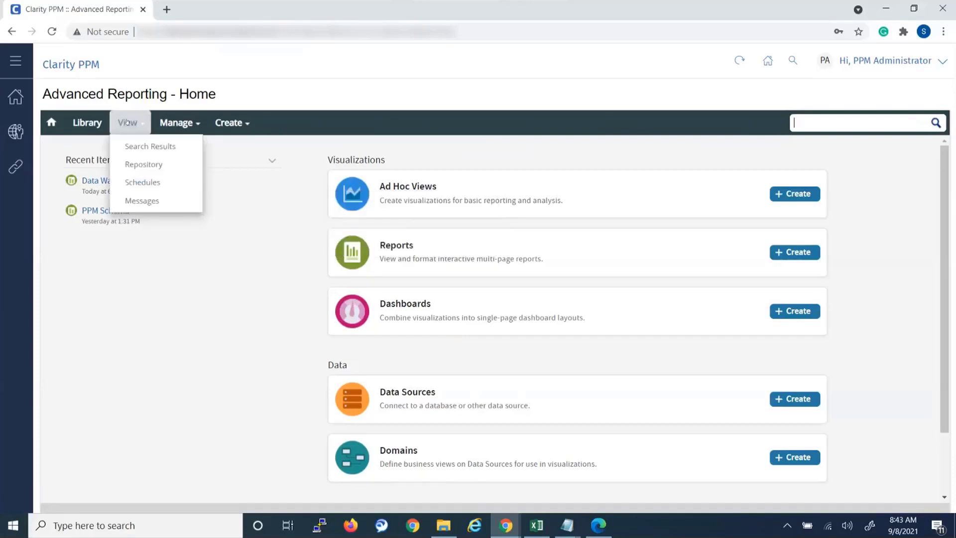
mouse_move(127, 122)
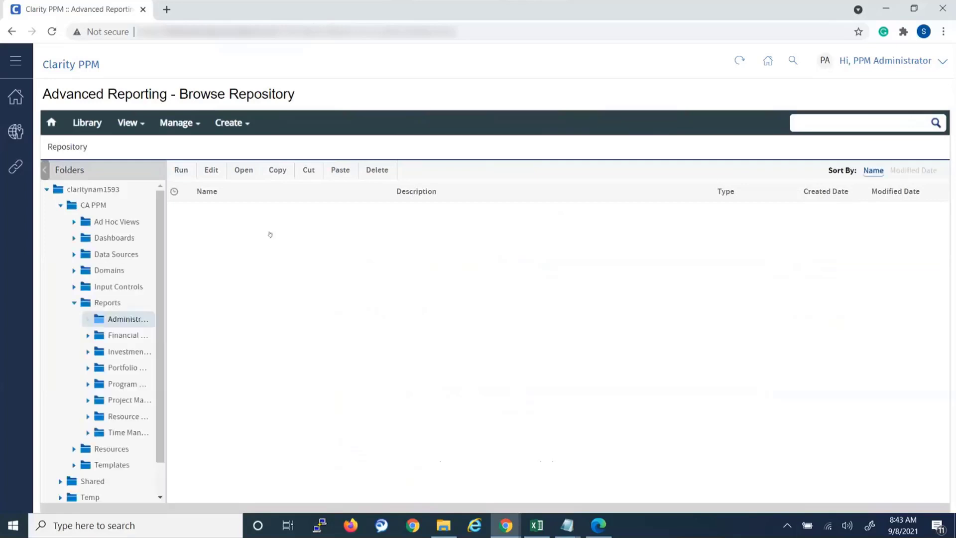
Copy the Data Warehouse Schema report and paste it as 'Data Warehouse Schema (1)' in the same folder
left_click(127, 318)
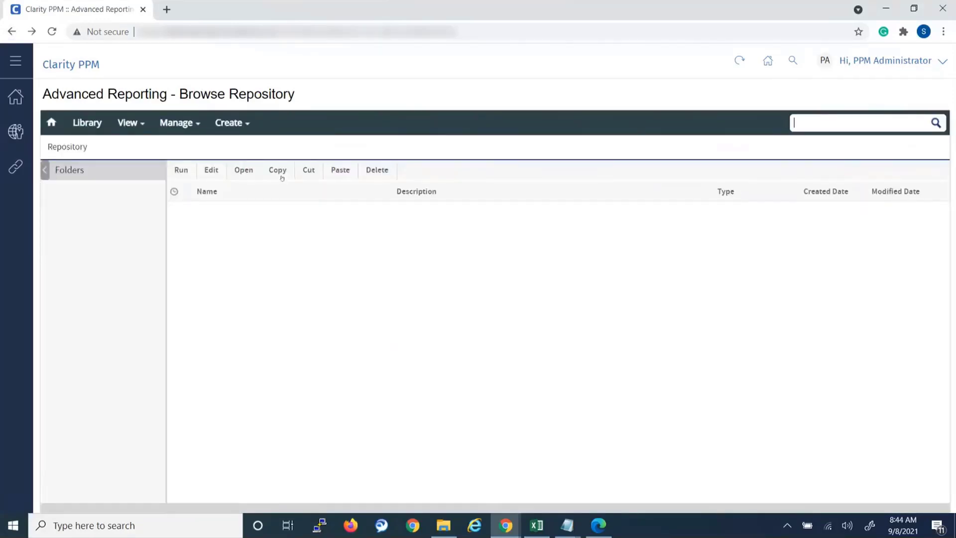
left_click(129, 319)
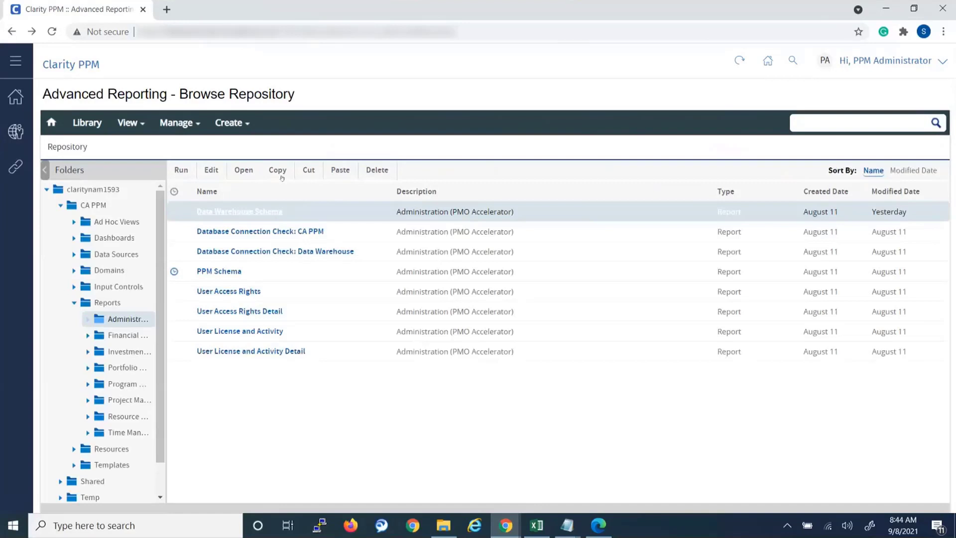
left_click(278, 170)
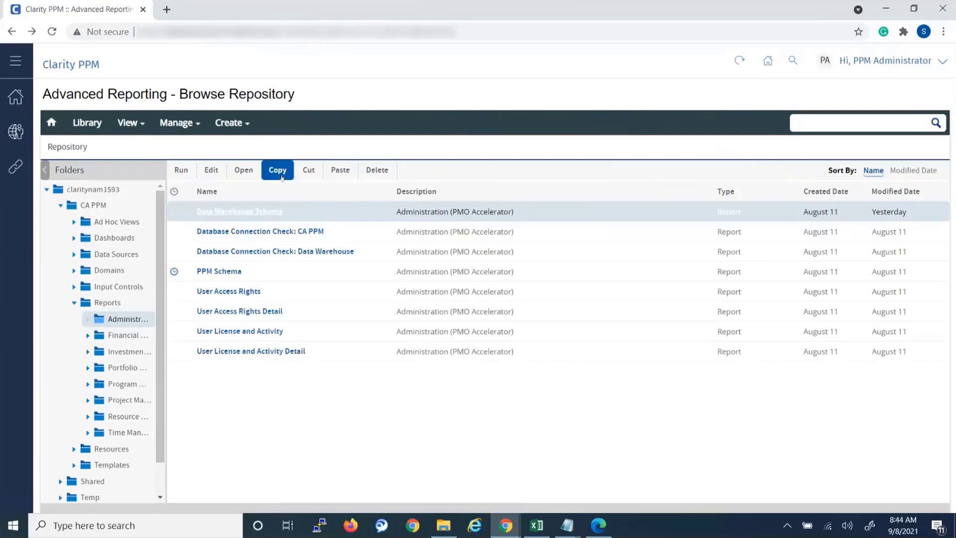
left_click(341, 169)
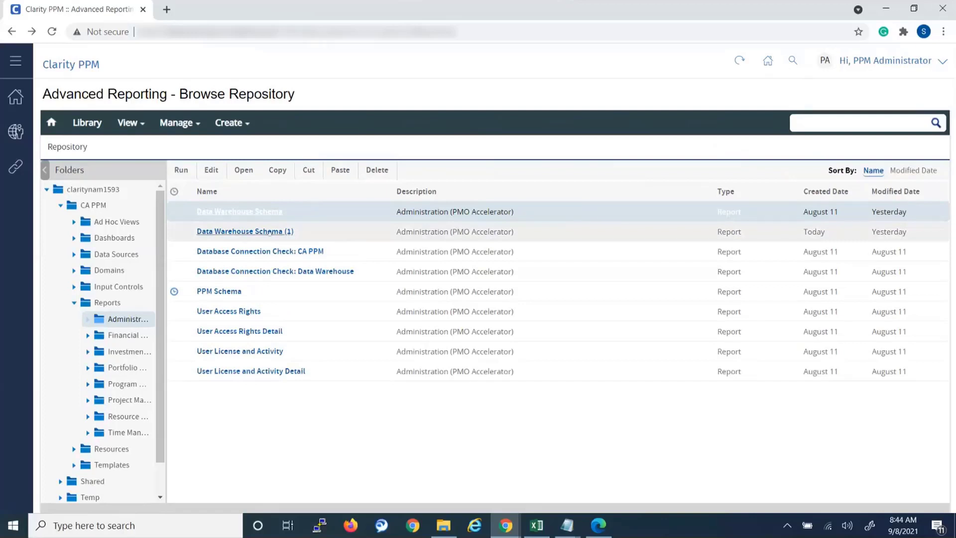
Rename the copy to 'BC_Data Warehouse Schema' via its Properties
right_click(245, 231)
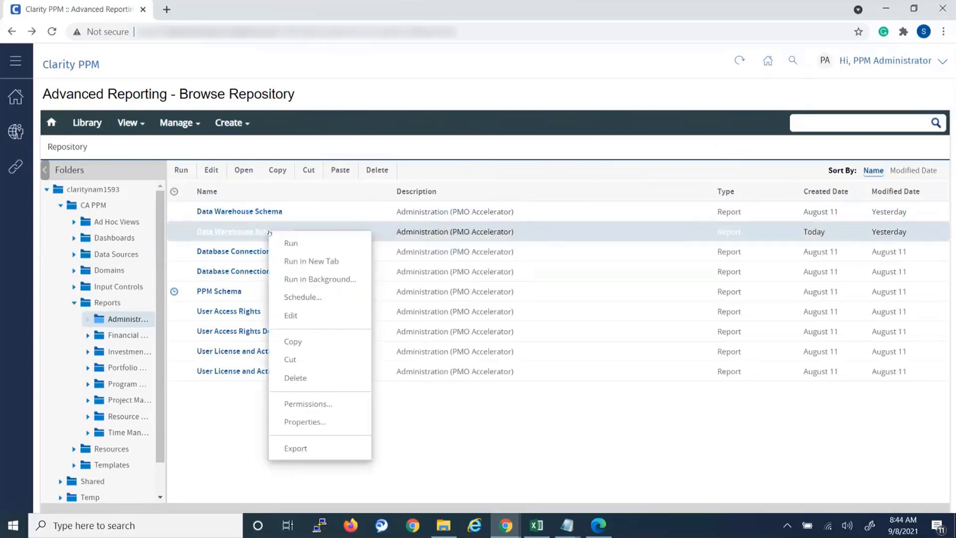
mouse_move(305, 422)
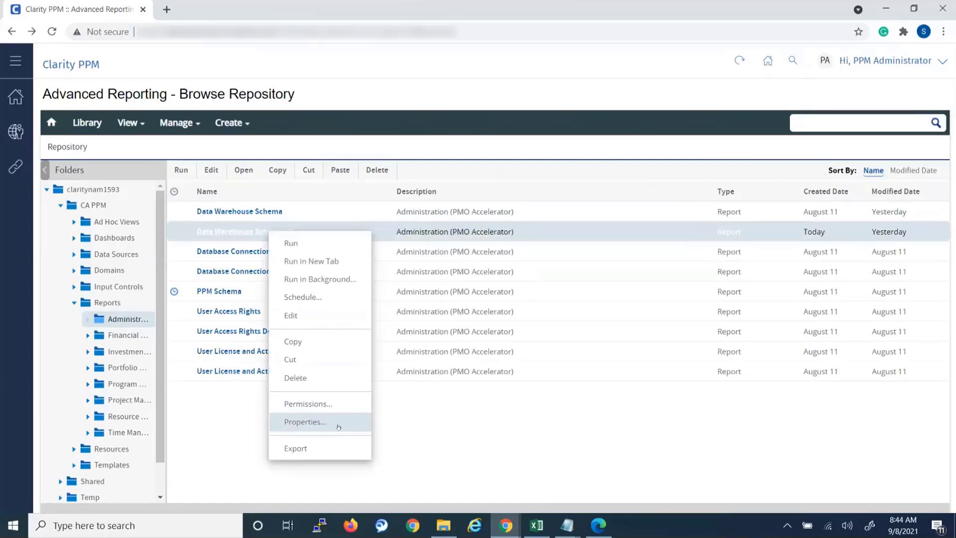
left_click(305, 422)
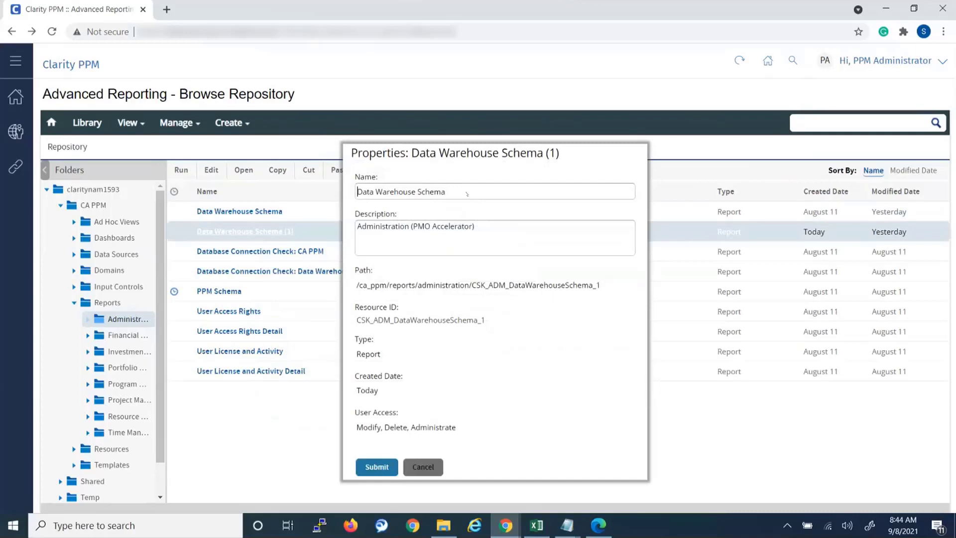
type("BC_")
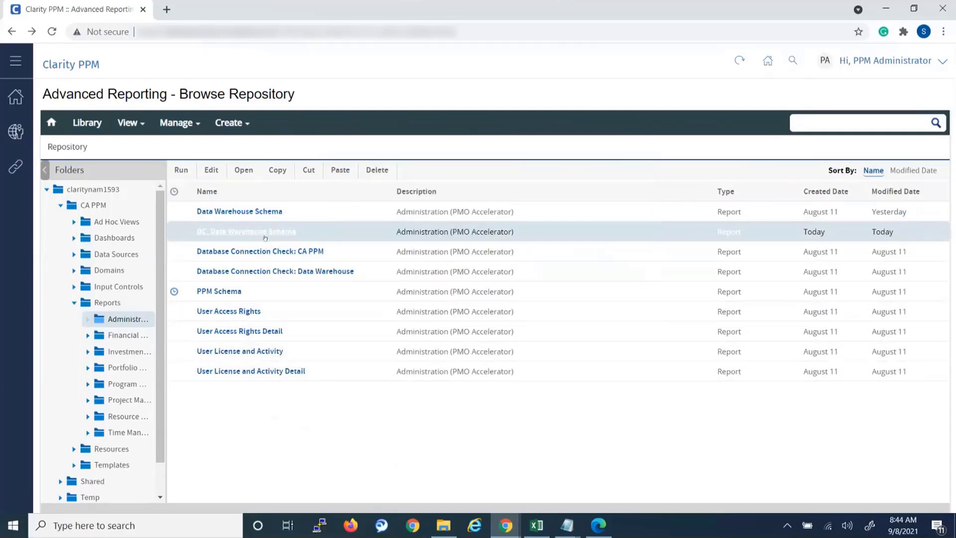
mouse_move(246, 231)
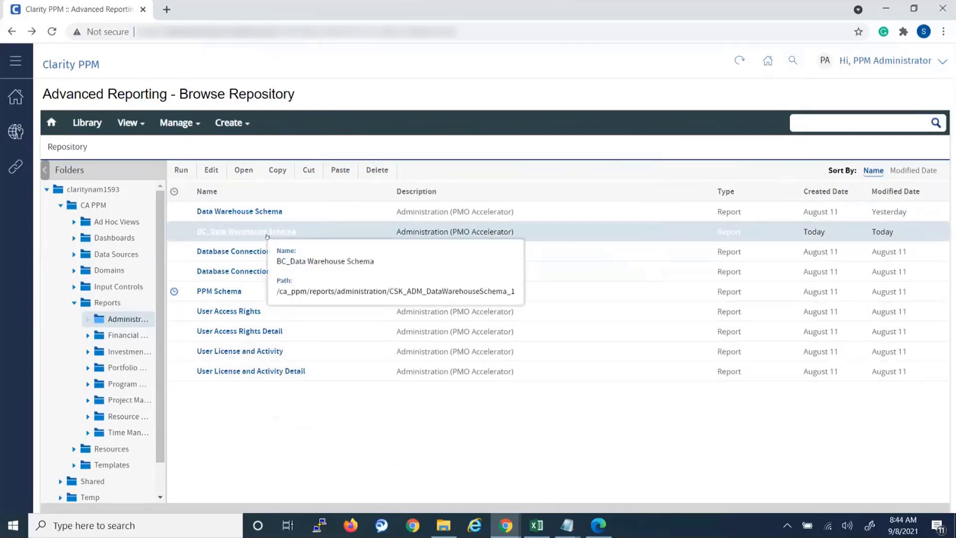
Export BC_Data Warehouse Schema to a zip using the Legacy Key and without report jobs
right_click(246, 231)
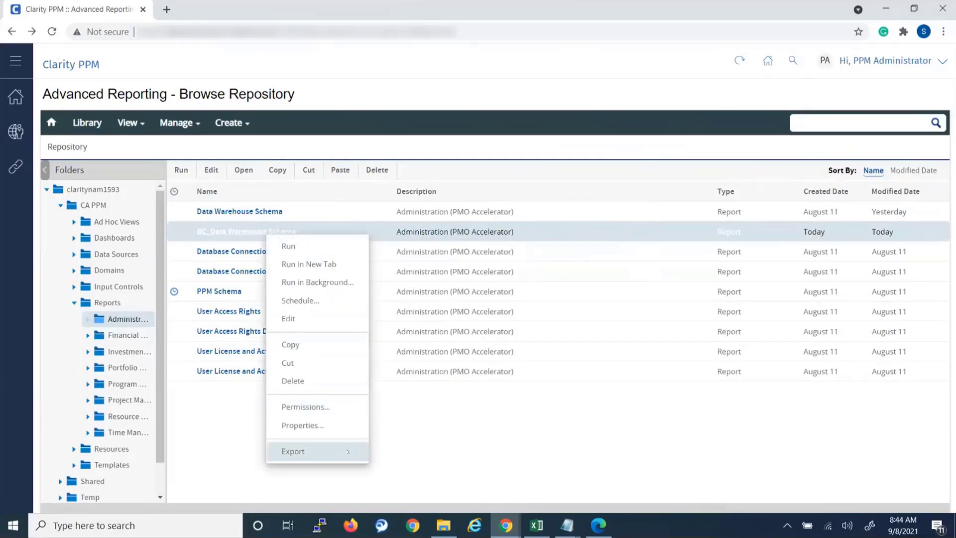
left_click(293, 451)
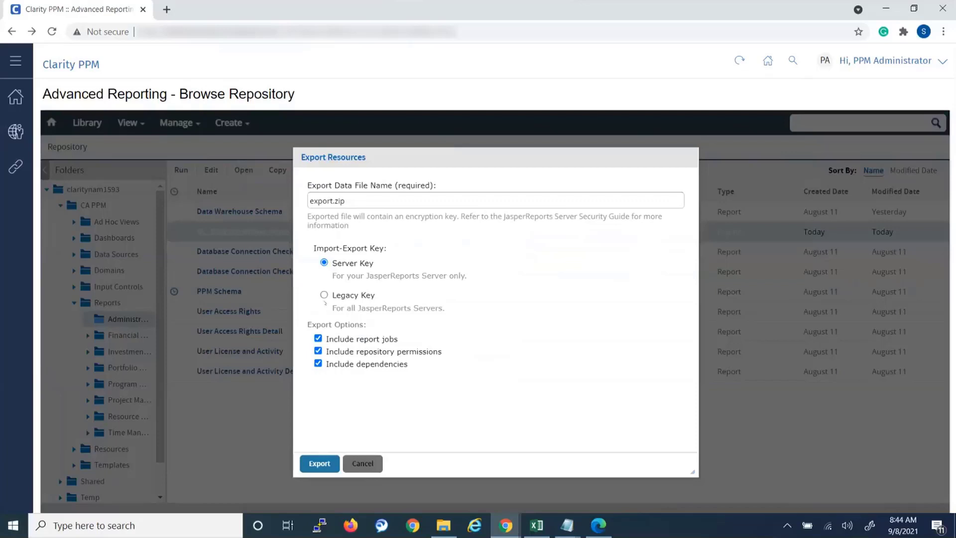
left_click(323, 295)
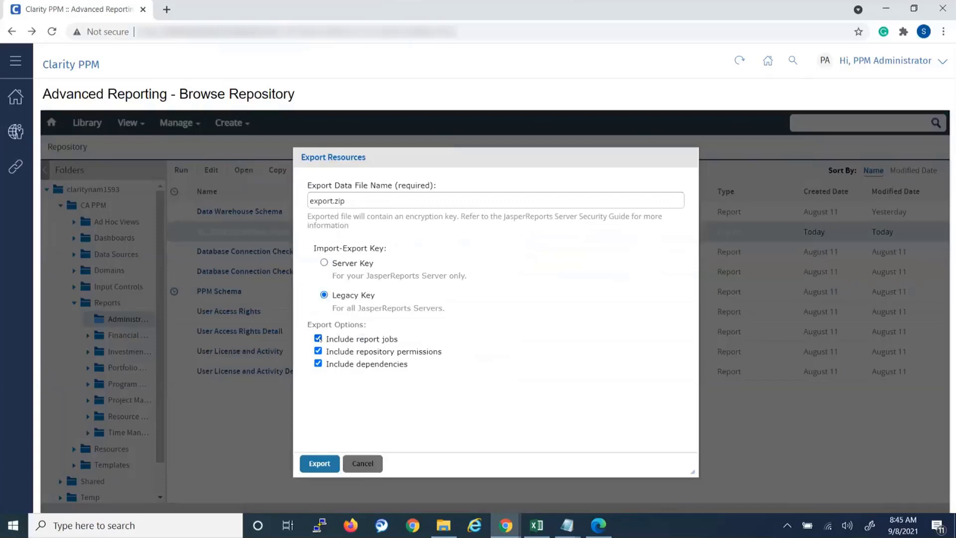
left_click(318, 339)
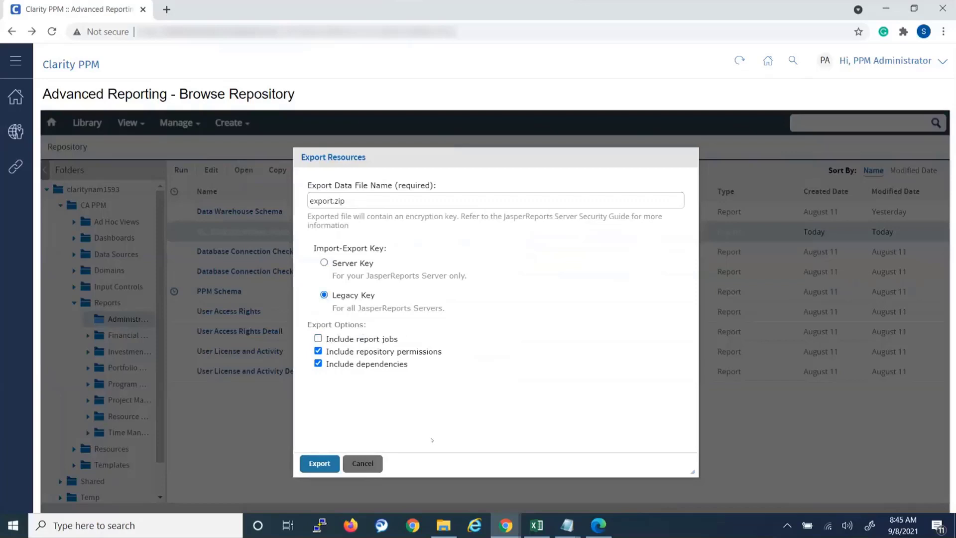
left_click(319, 464)
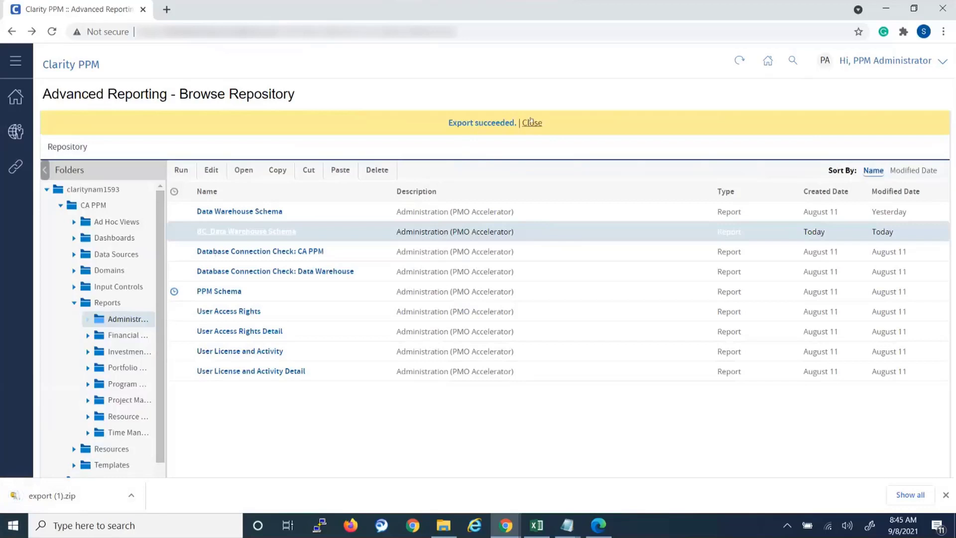
left_click(531, 122)
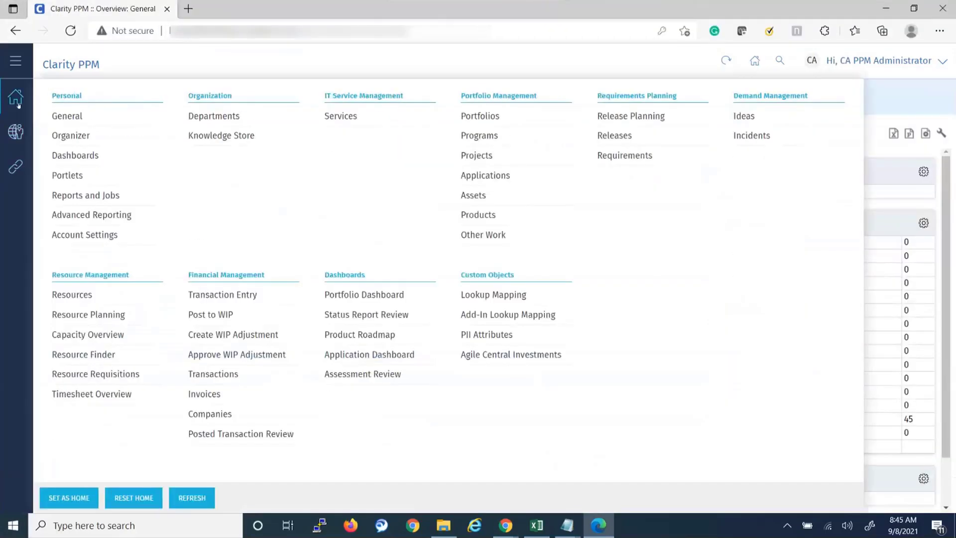
mouse_move(67, 115)
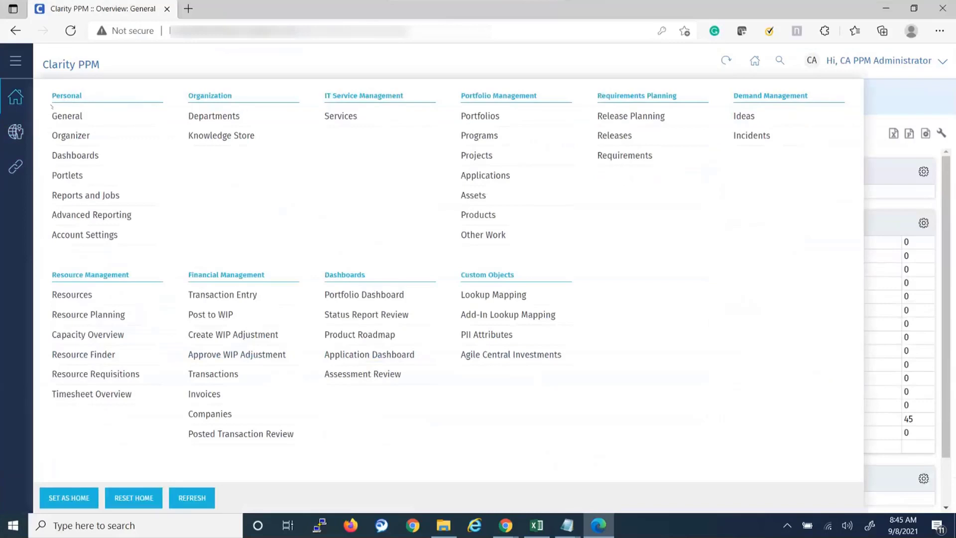
Reach Advanced Reporting's Manage Organizations page in the target environment
left_click(92, 215)
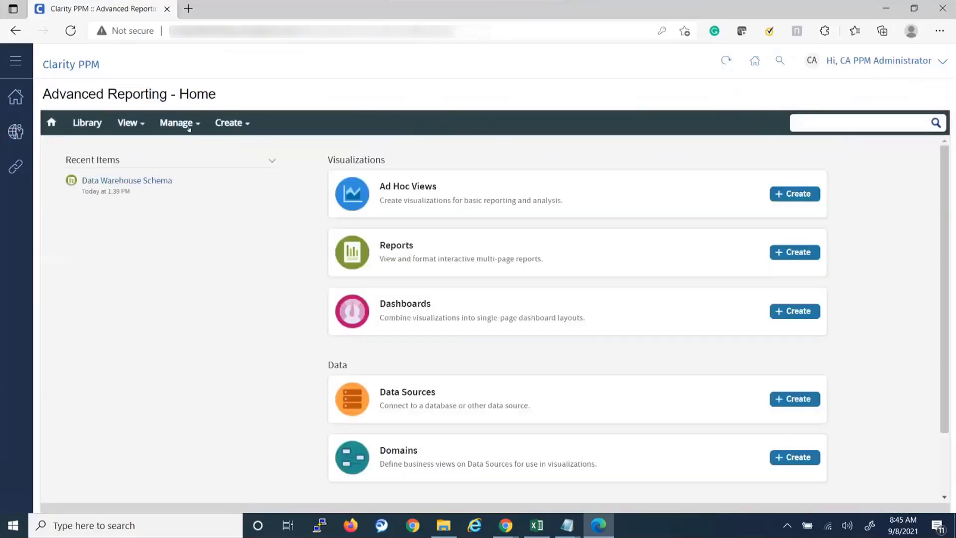
left_click(178, 123)
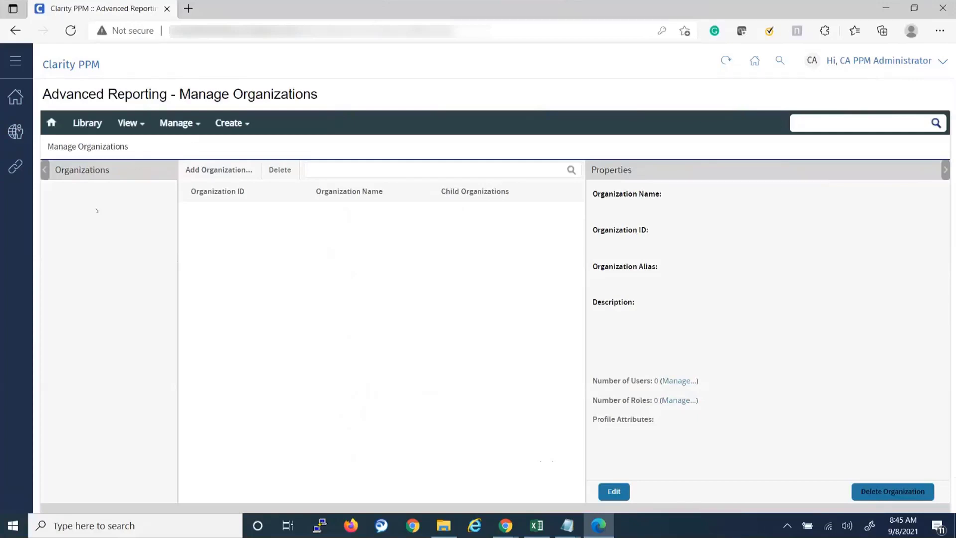
Import export (1).zip into organization EMEA1593PG using the Legacy import-export key
left_click(89, 189)
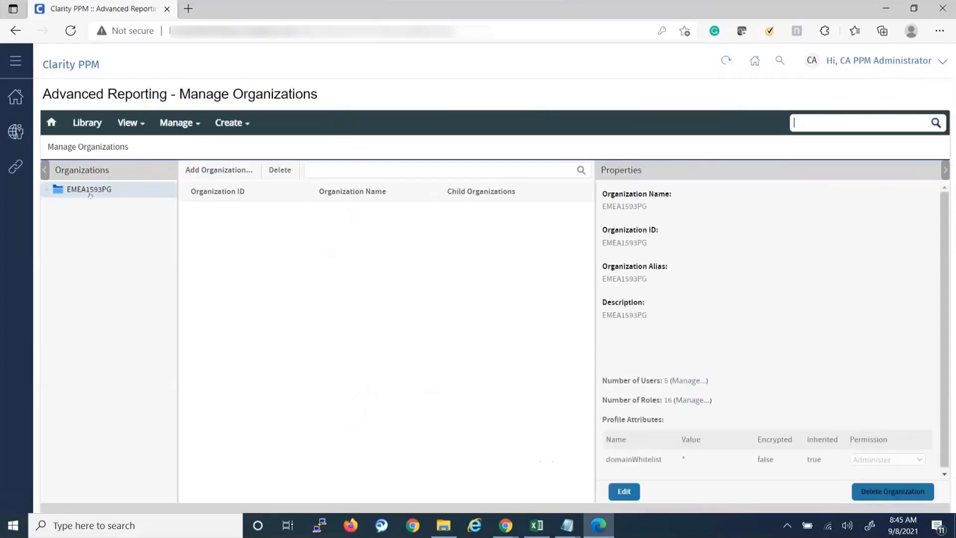
right_click(88, 189)
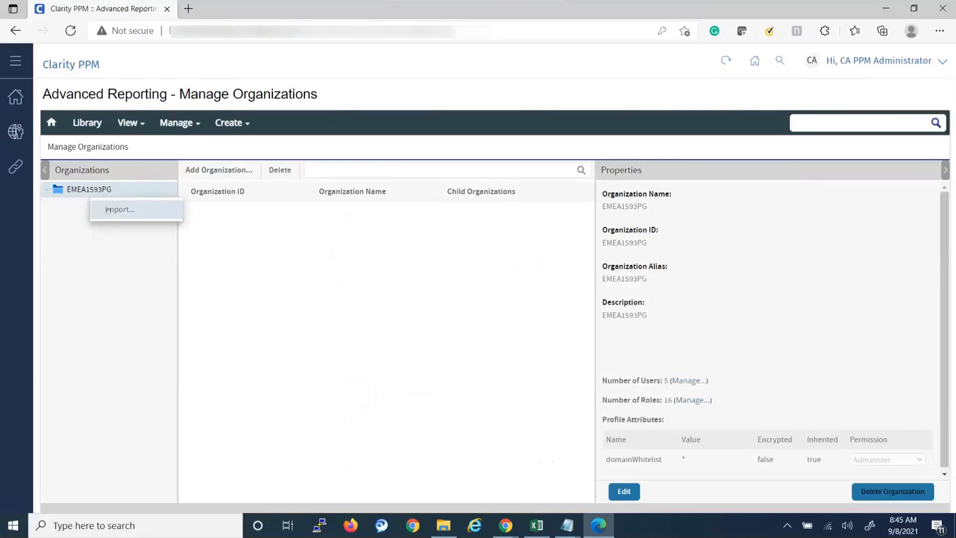
left_click(120, 209)
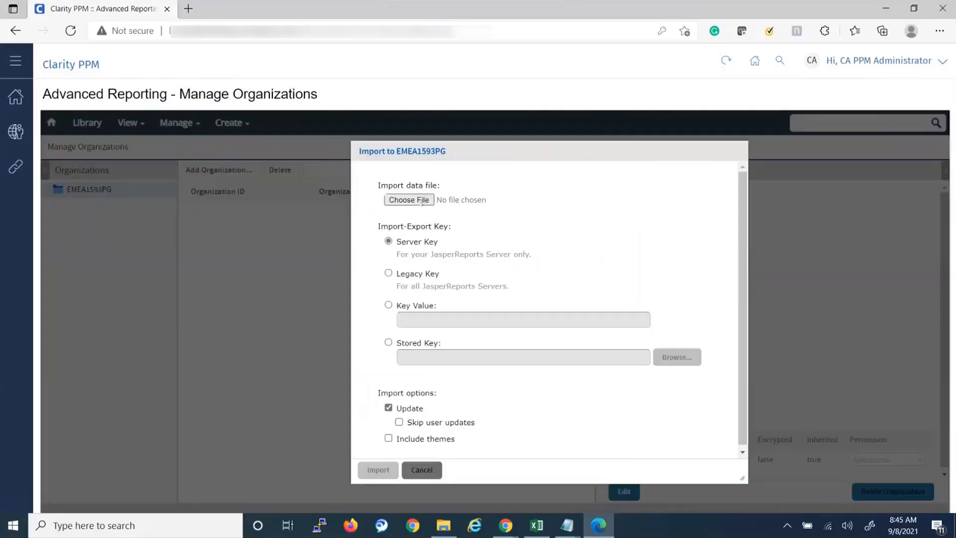
left_click(408, 200)
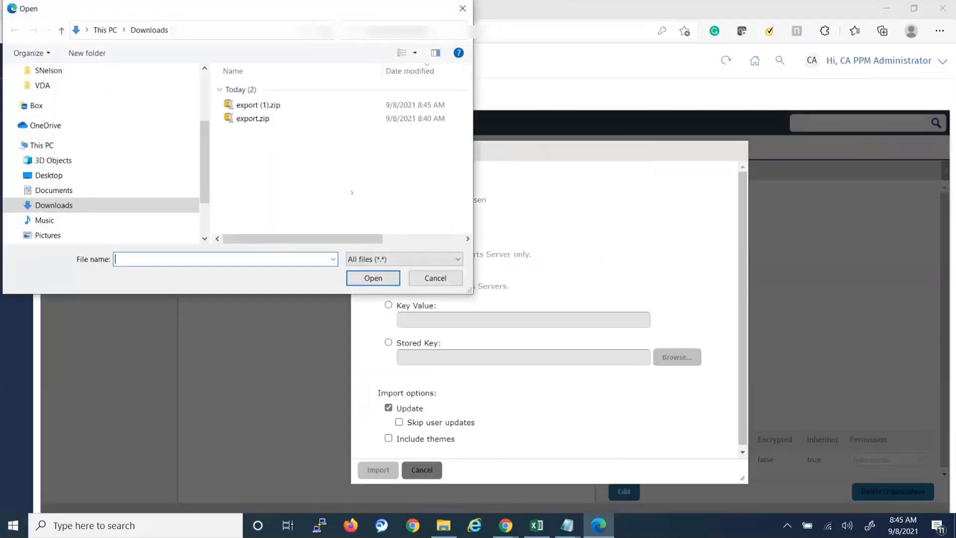
left_click(435, 278)
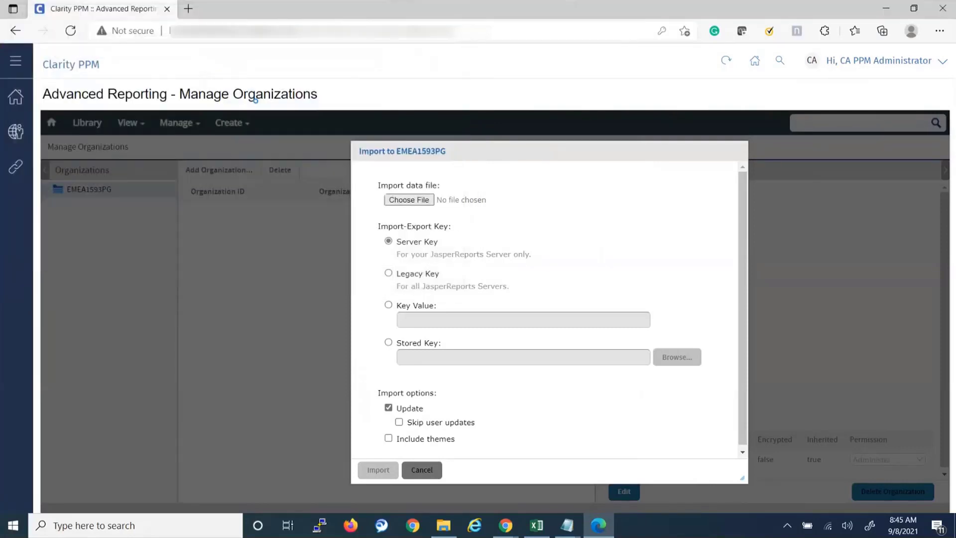
left_click(409, 200)
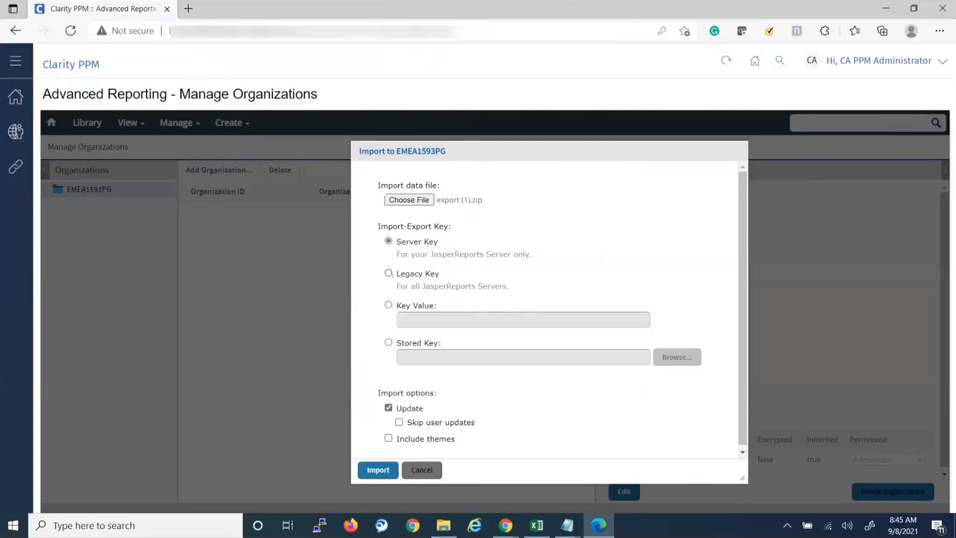
left_click(389, 273)
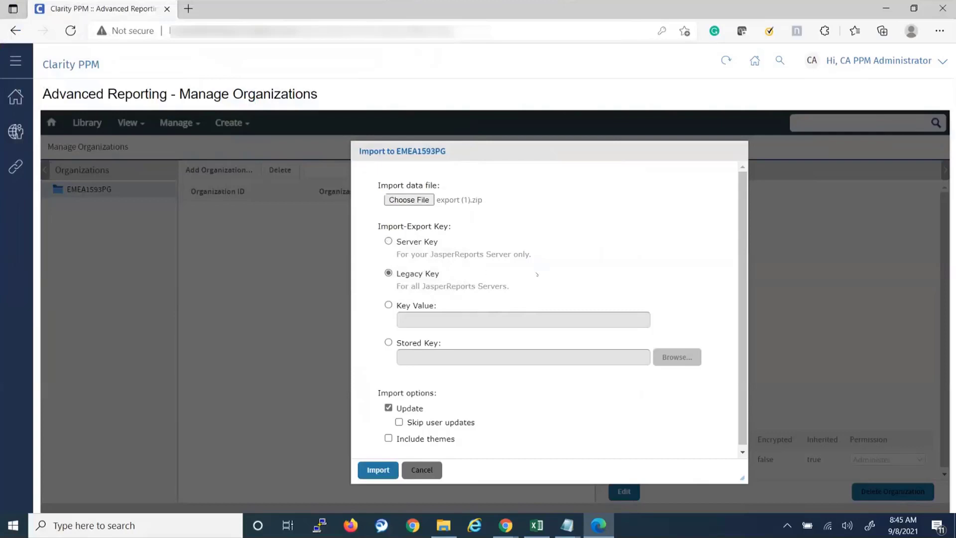
mouse_move(559, 277)
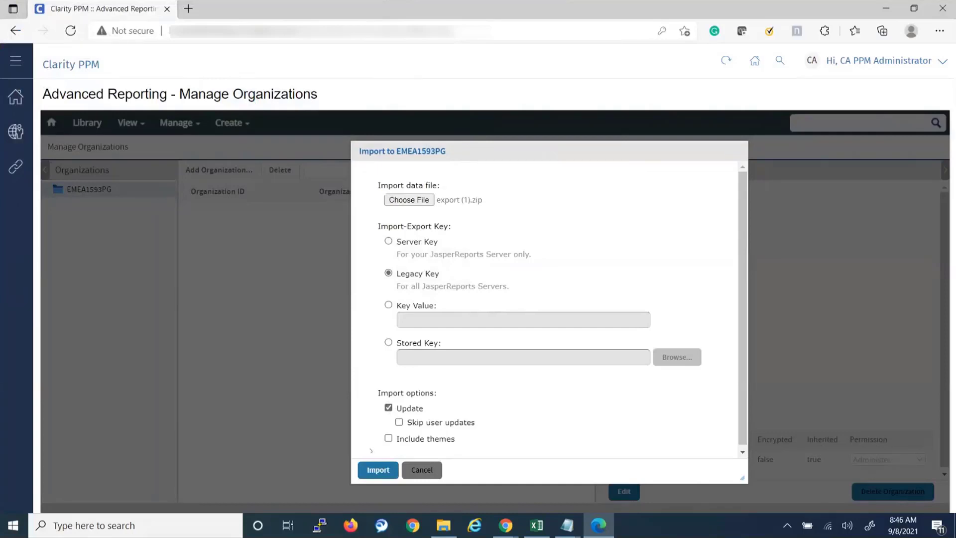
left_click(377, 469)
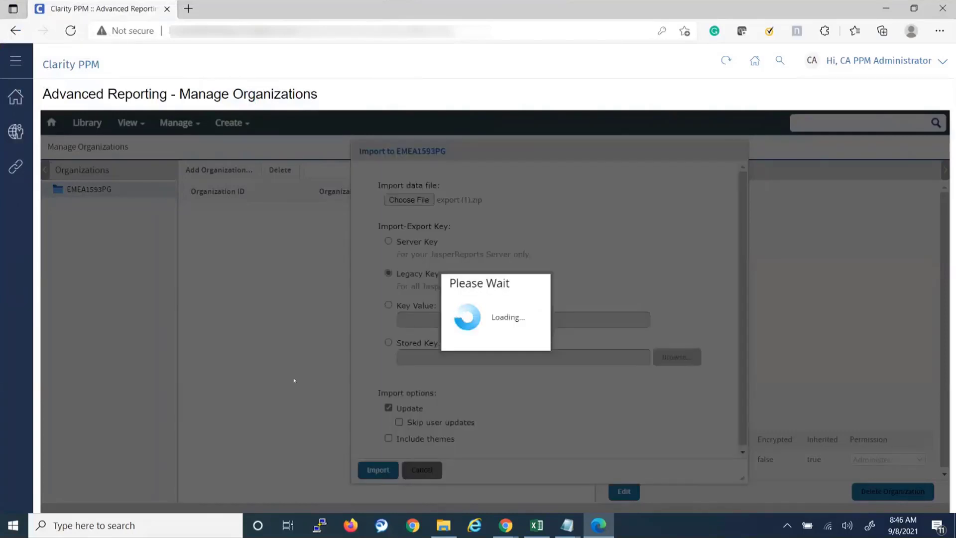
Continue the import through the organization name conflict to merge into EMEA1593PG, then dismiss the success notice
left_click(377, 470)
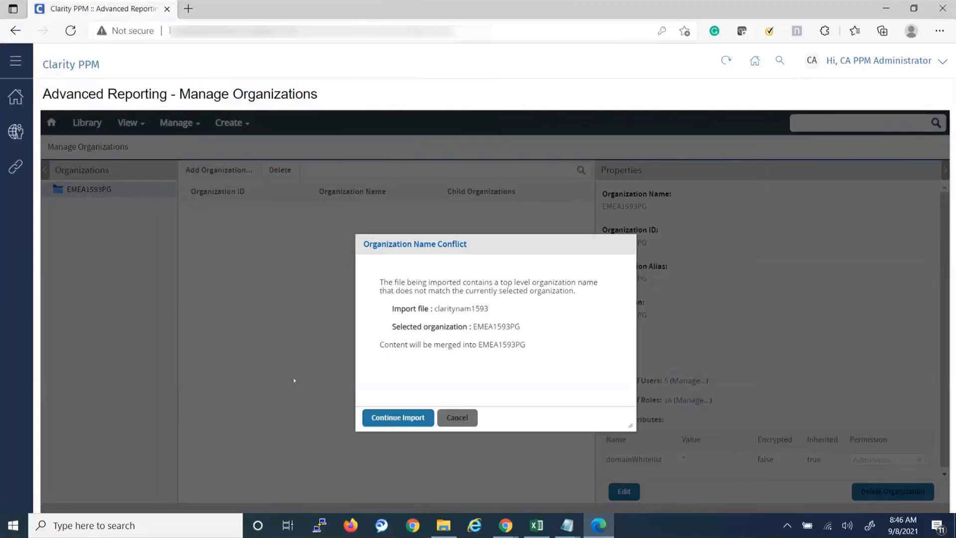
mouse_move(521, 364)
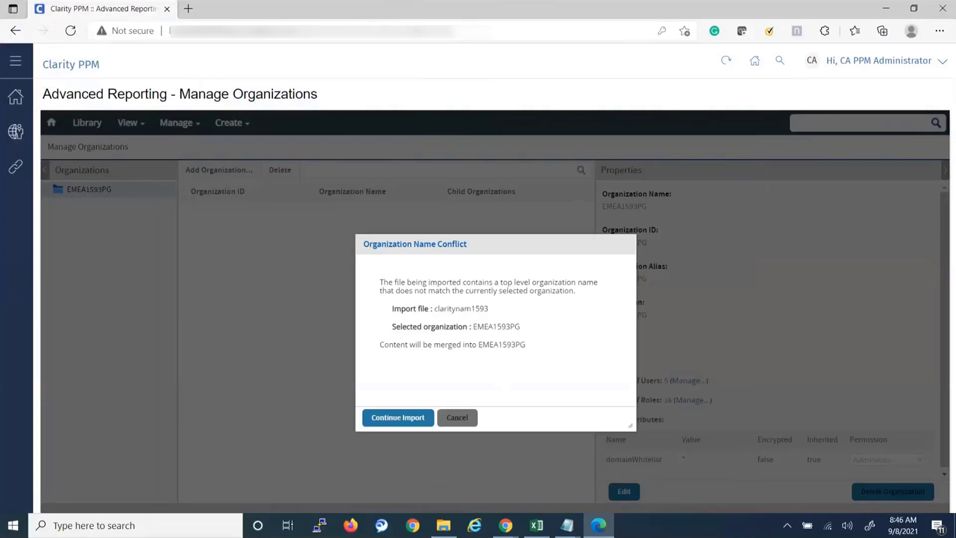
mouse_move(540, 335)
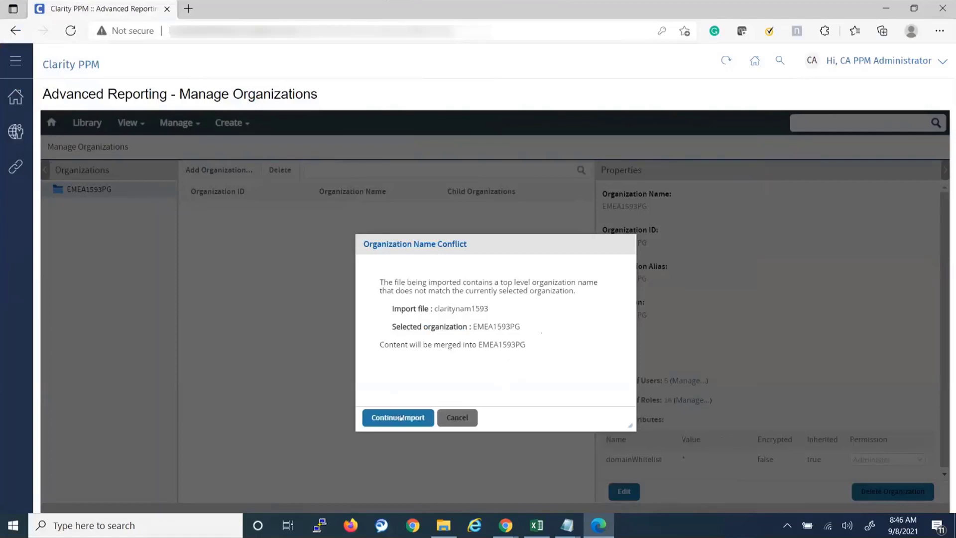
left_click(397, 417)
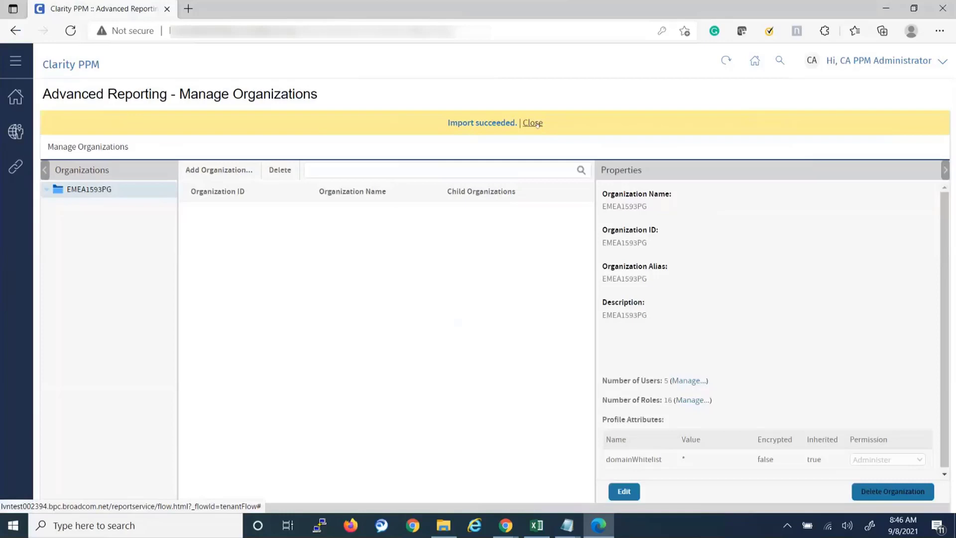
left_click(532, 123)
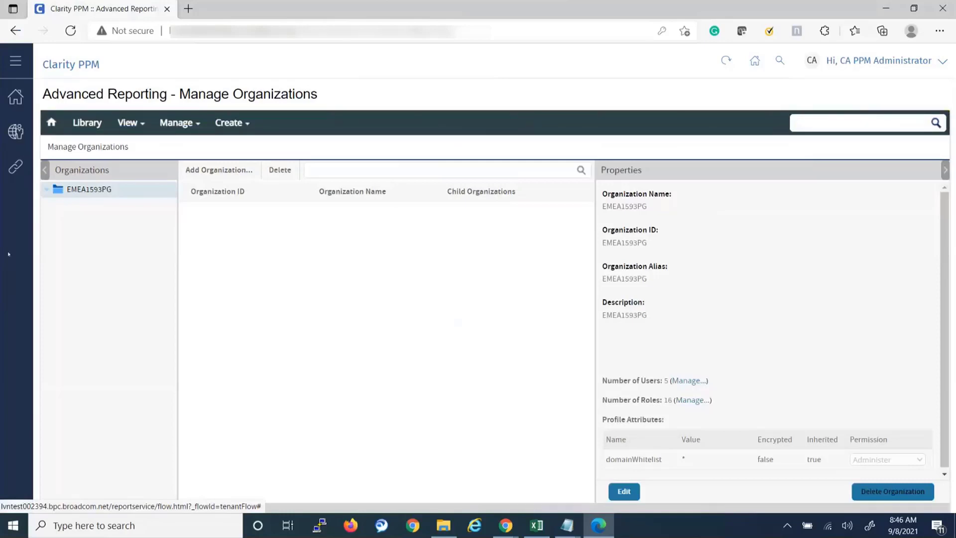
Show the Advanced Reporting Library, where the imported BC_Data Warehouse Schema report is listed
left_click(87, 123)
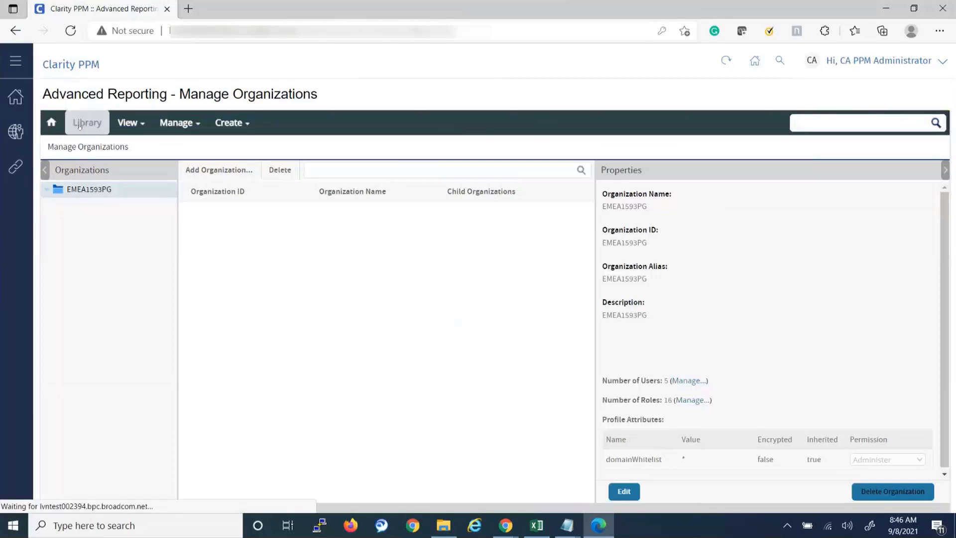
left_click(87, 121)
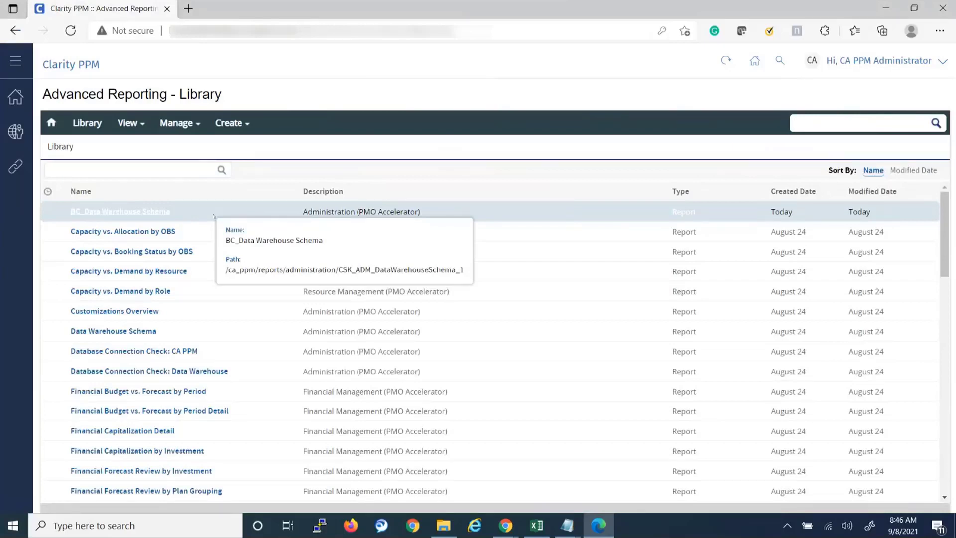
left_click(860, 122)
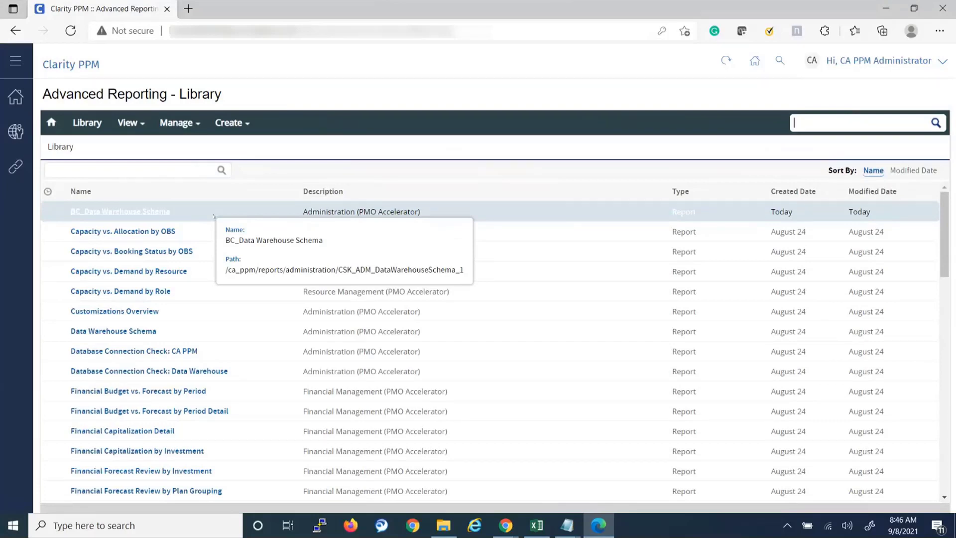